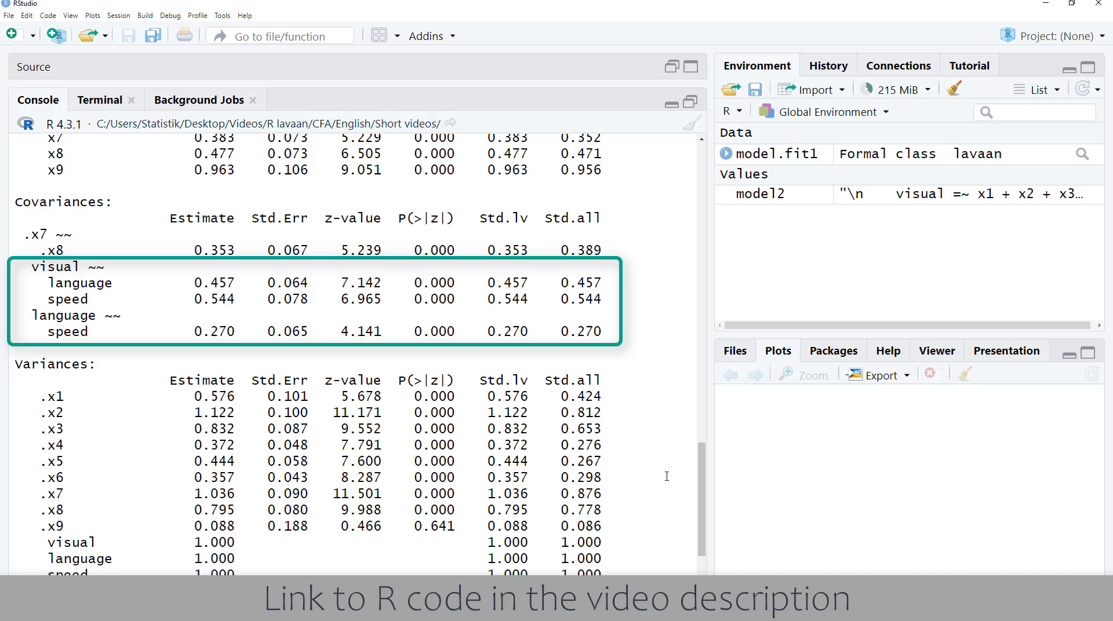
{"action": "scroll", "scroll_direction": "down", "scroll_amount": 3}
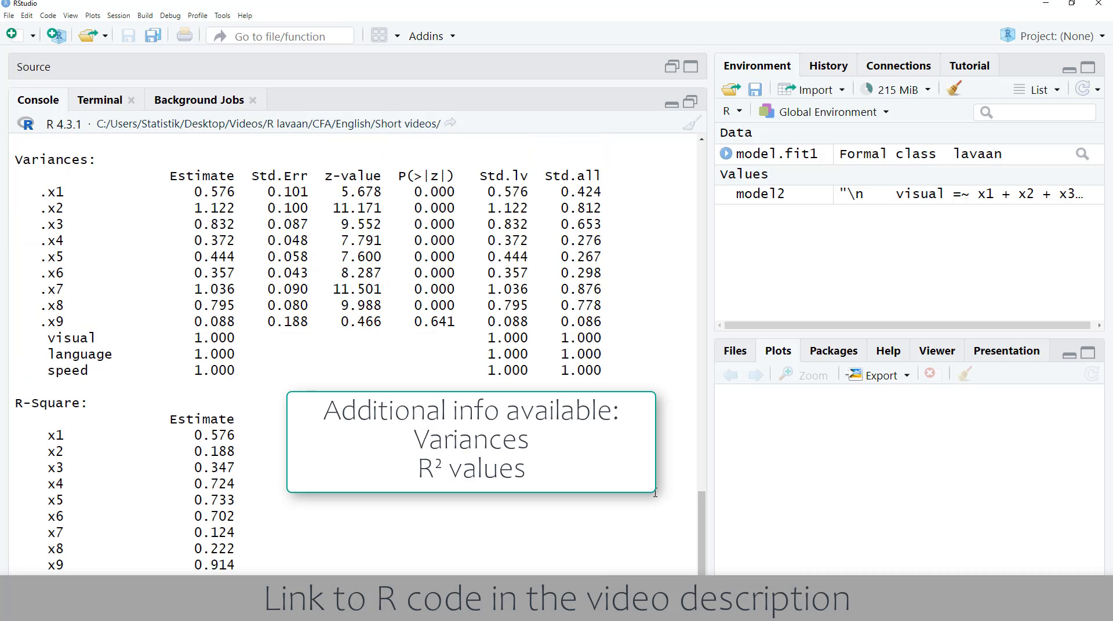